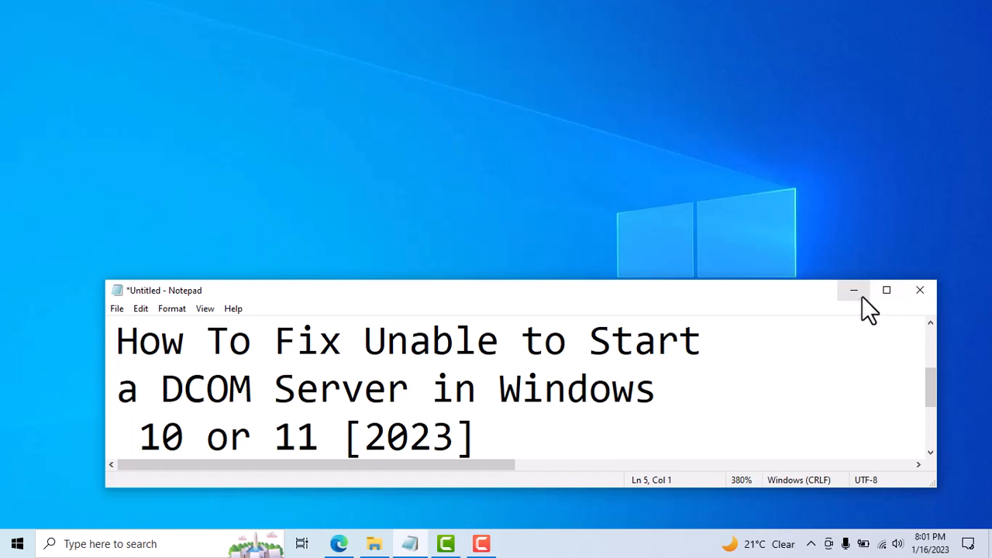
Step: Minimize Notepad, search for cmd, and run Command Prompt as administrator
{"action": "left_click", "coordinate": [853, 290]}
{"action": "type", "text": "c"}
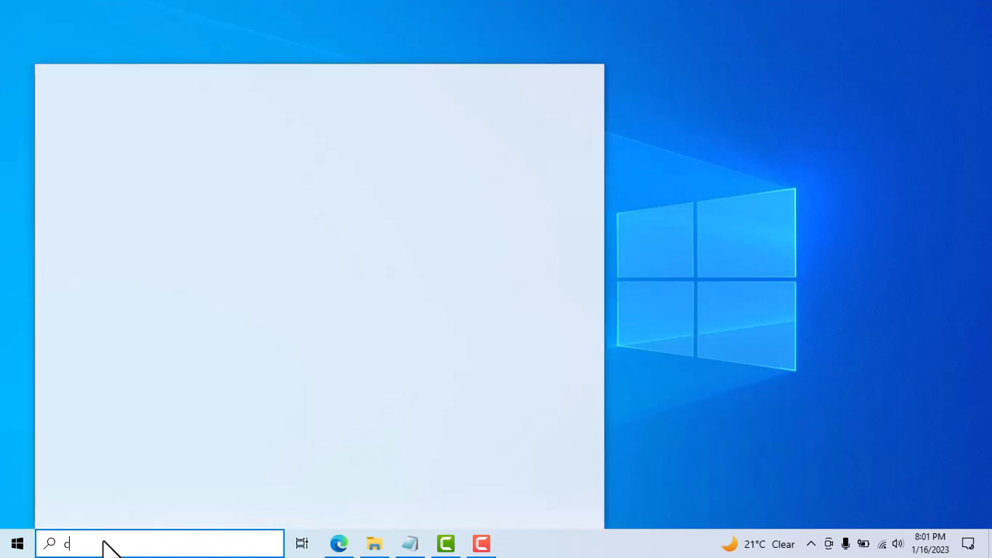
{"action": "type", "text": "md"}
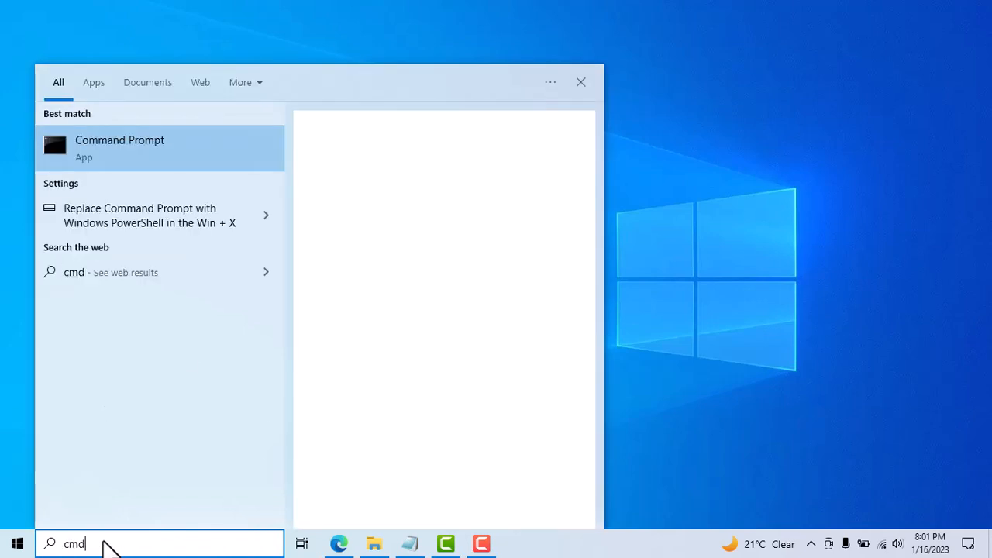
{"action": "right_click", "coordinate": [119, 148]}
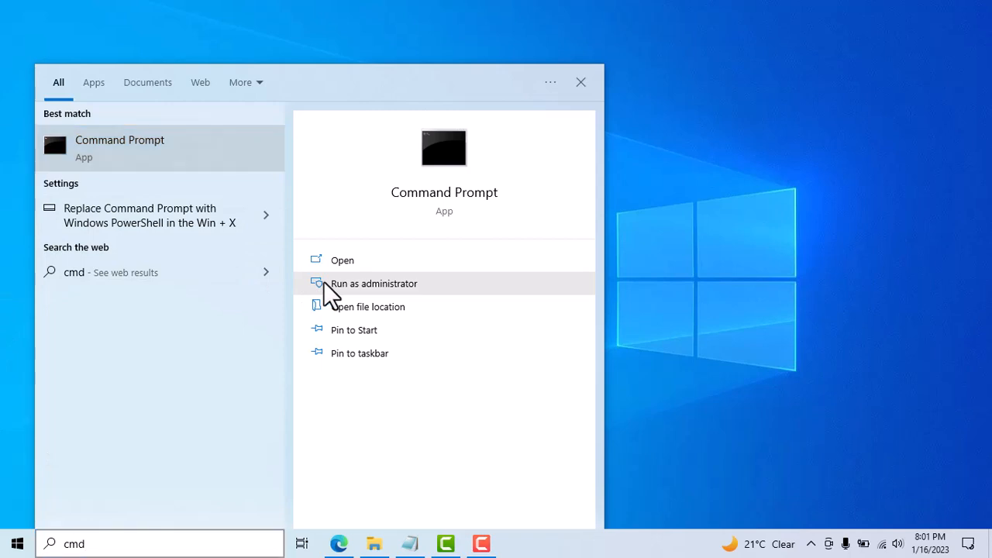
{"action": "left_click", "coordinate": [373, 283]}
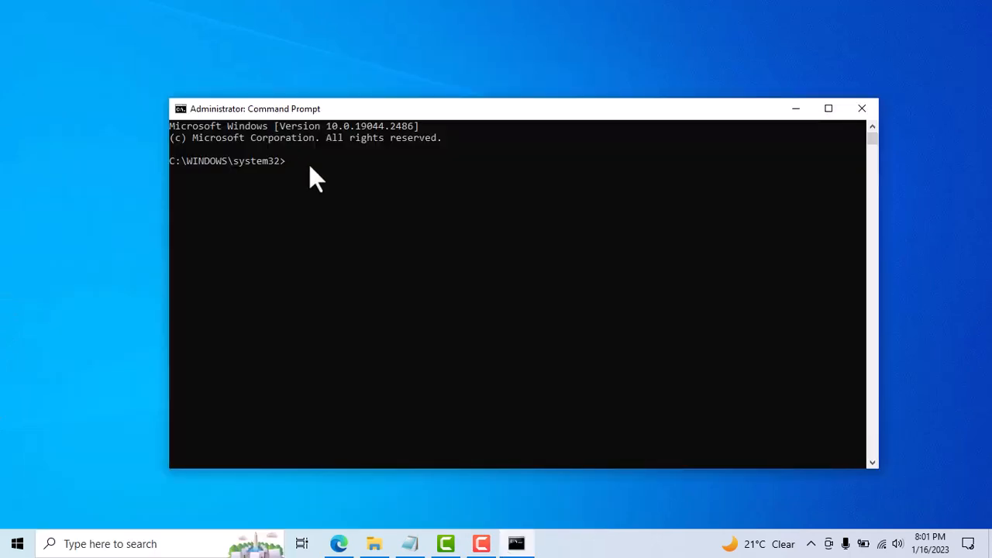
Step: Enter sfc /scannow at the C:\WINDOWS\system32> prompt to start the system file scan
{"action": "type", "text": "sf"}
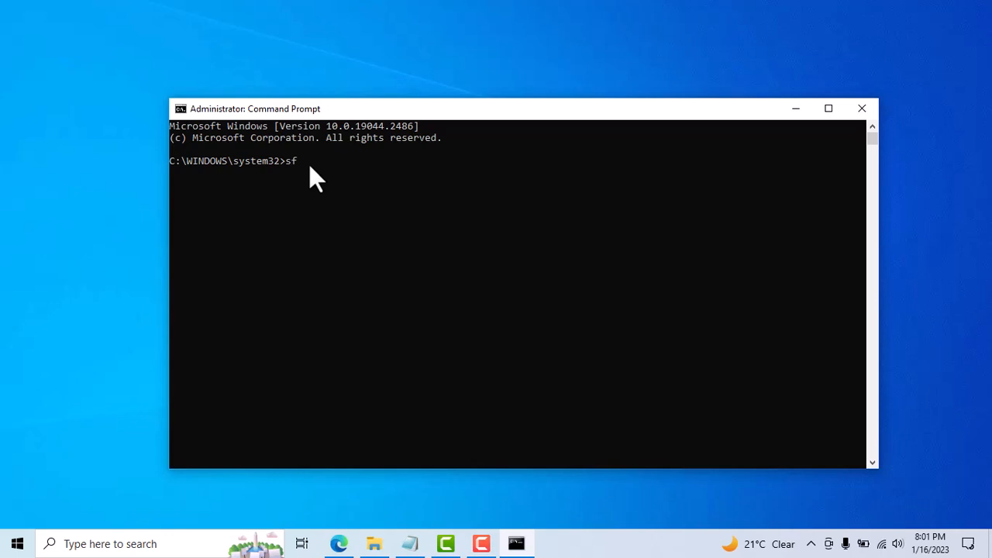
{"action": "type", "text": "c"}
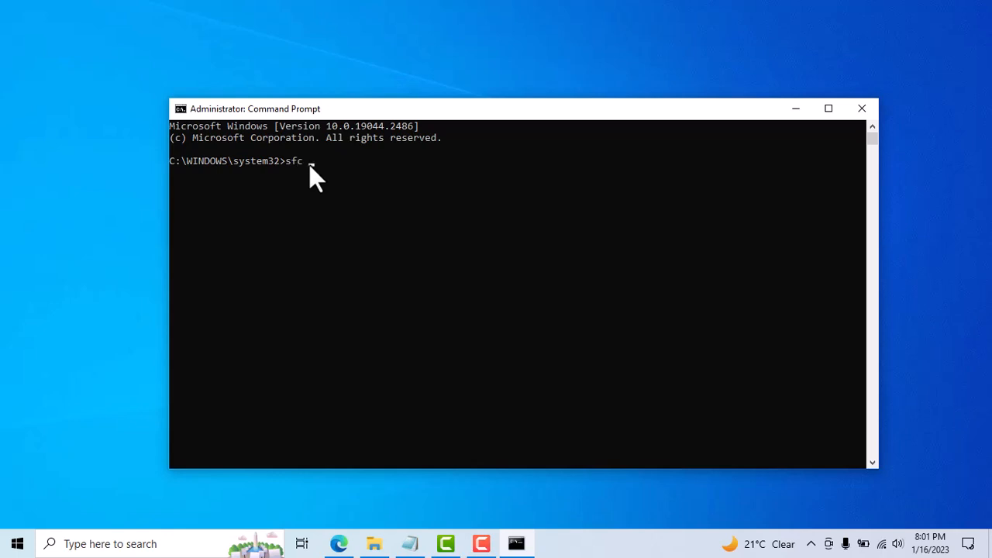
{"action": "type", "text": "/"}
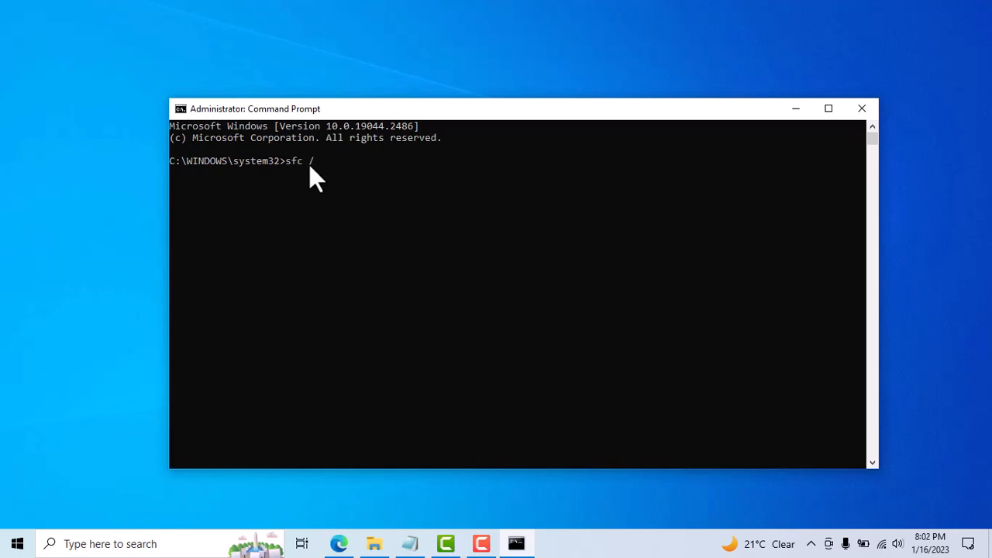
{"action": "type", "text": "sc"}
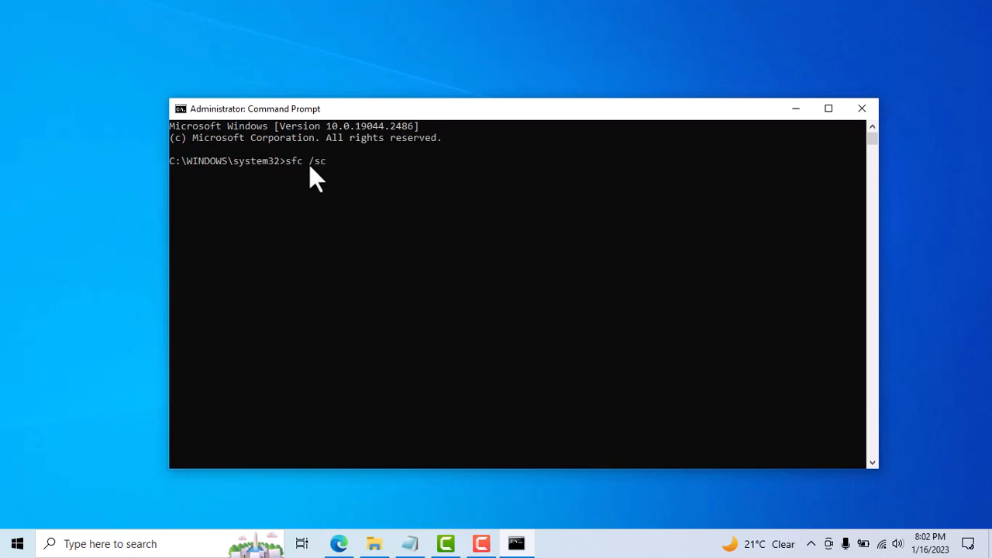
{"action": "type", "text": "anno"}
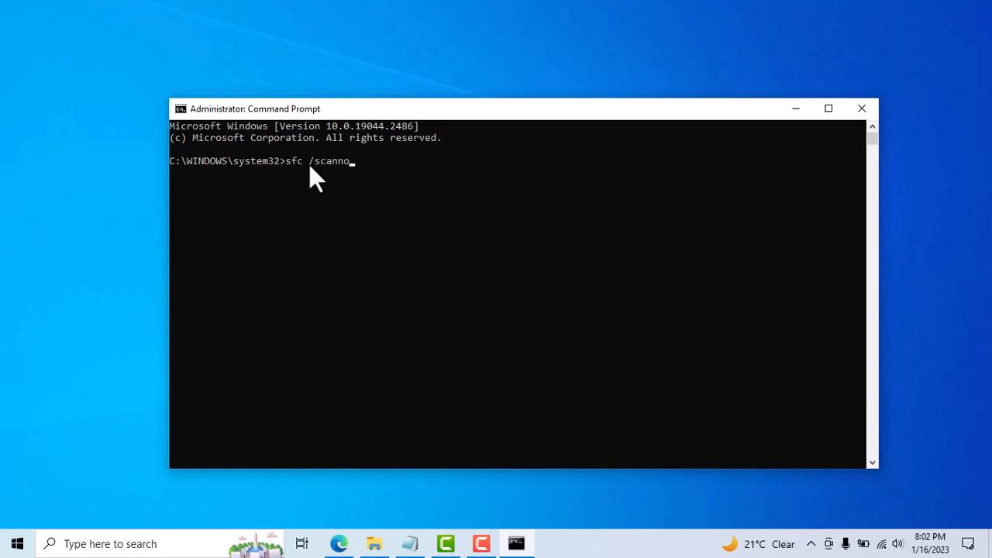
{"action": "type", "text": "w"}
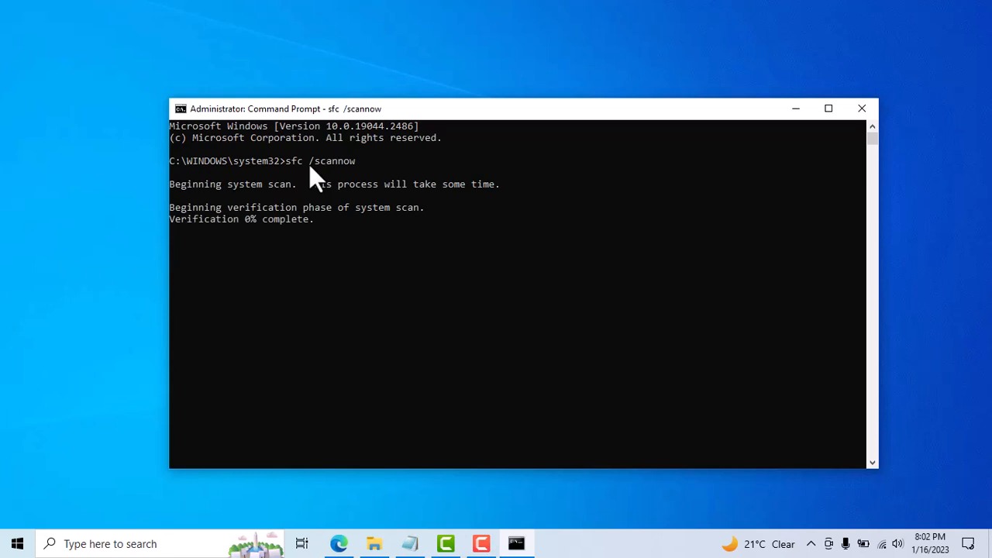
{"action": "mouse_move", "coordinate": [573, 280]}
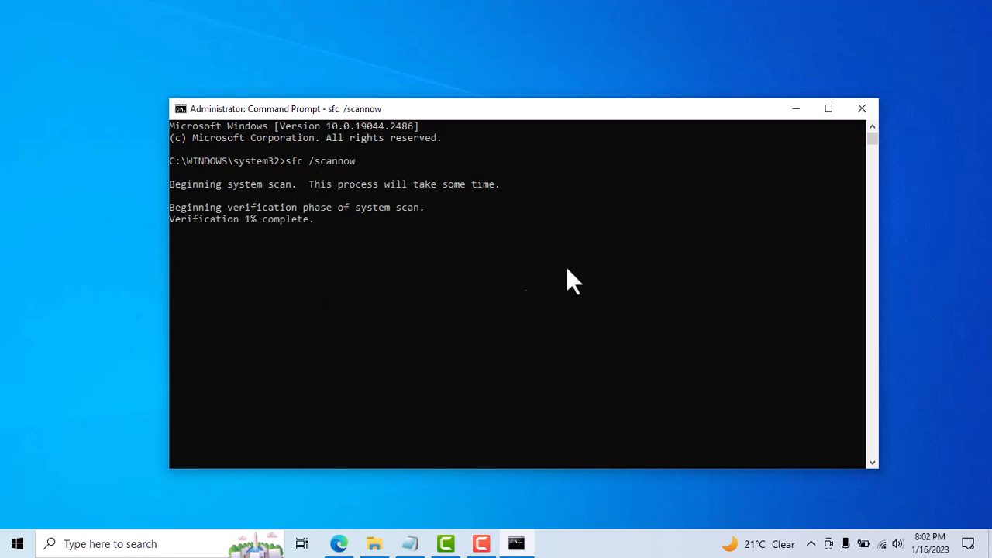